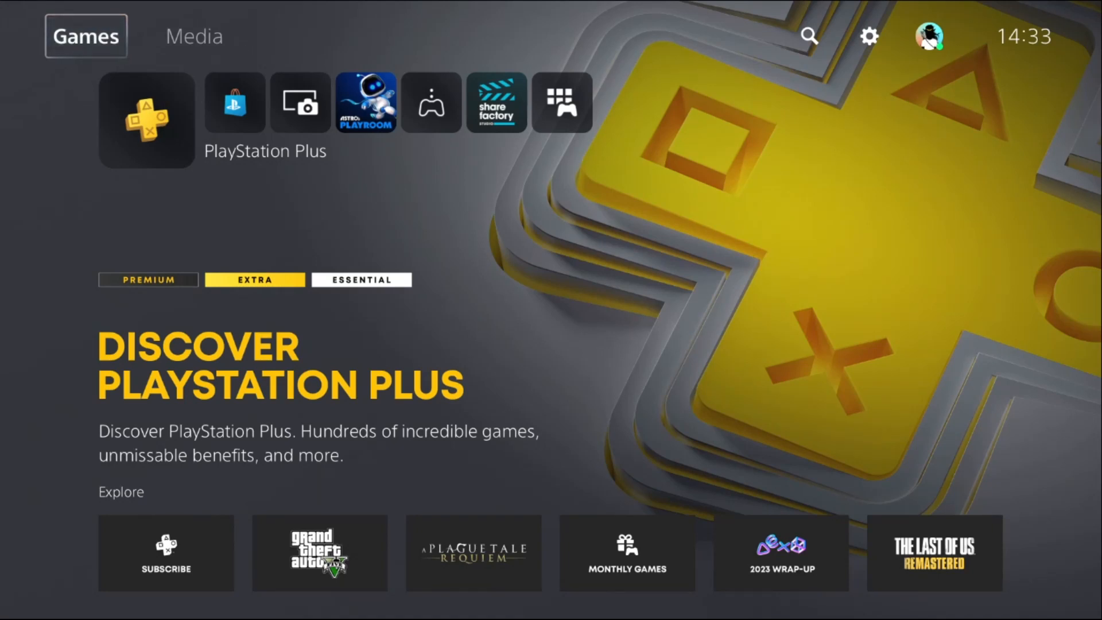
mouse_move(808, 36)
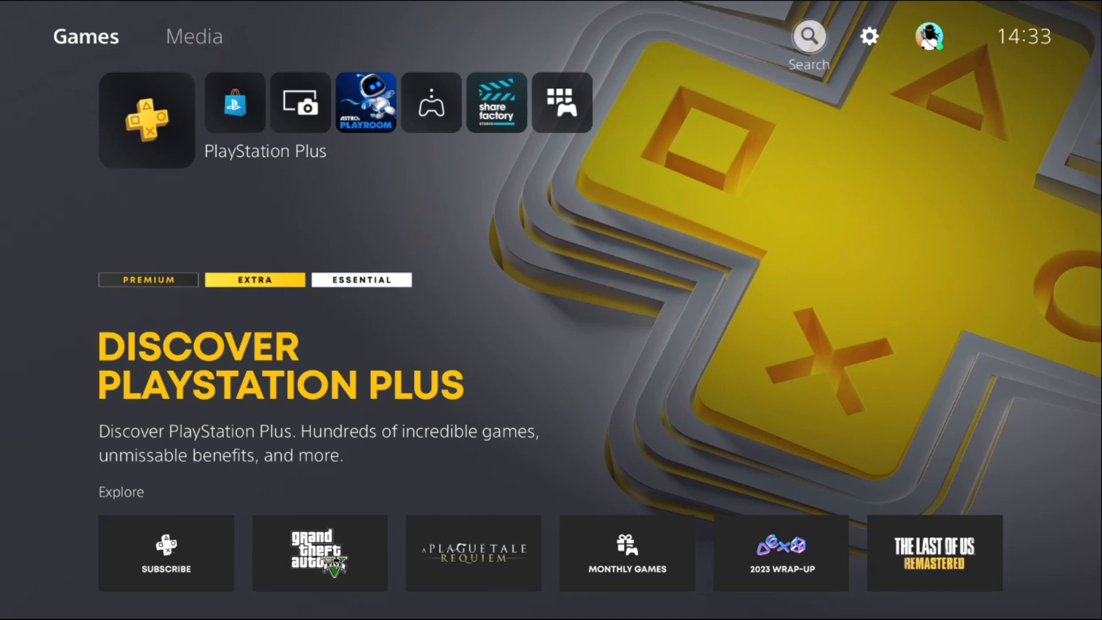
Step: Open Settings from the home screen and move down the category list
left_click(869, 36)
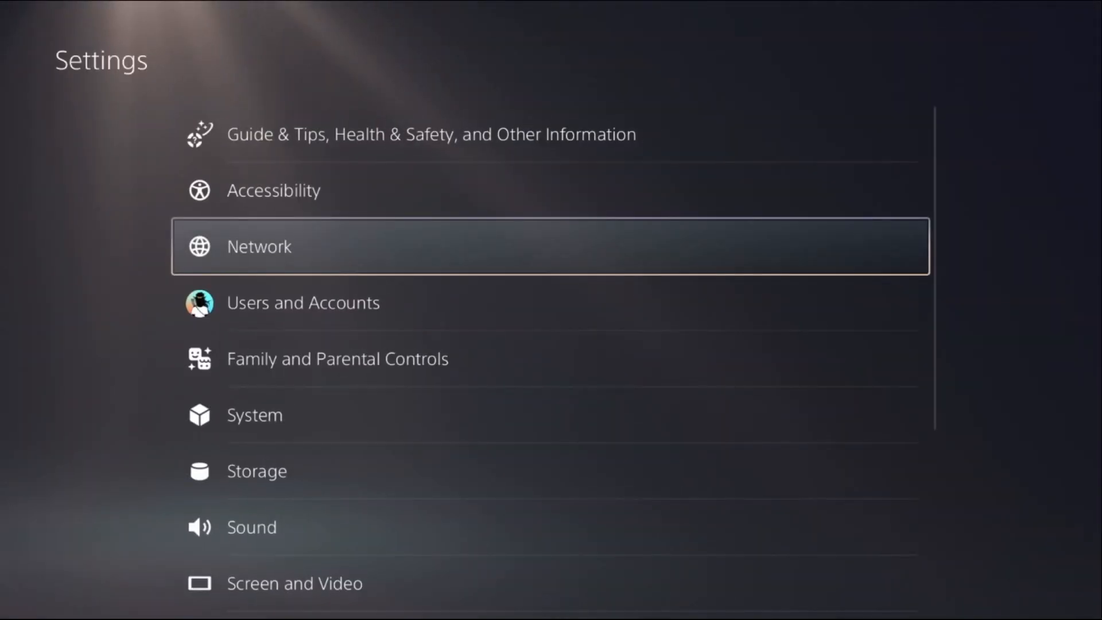
key("Down")
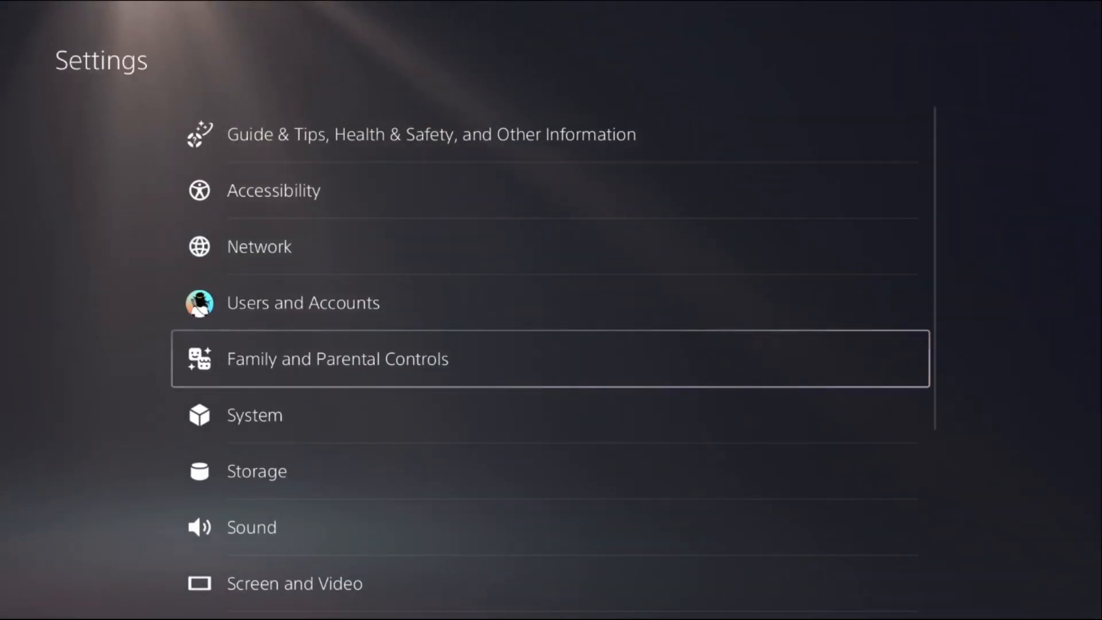
Step: Run System Software Update over the internet and acknowledge the latest-version message
left_click(254, 415)
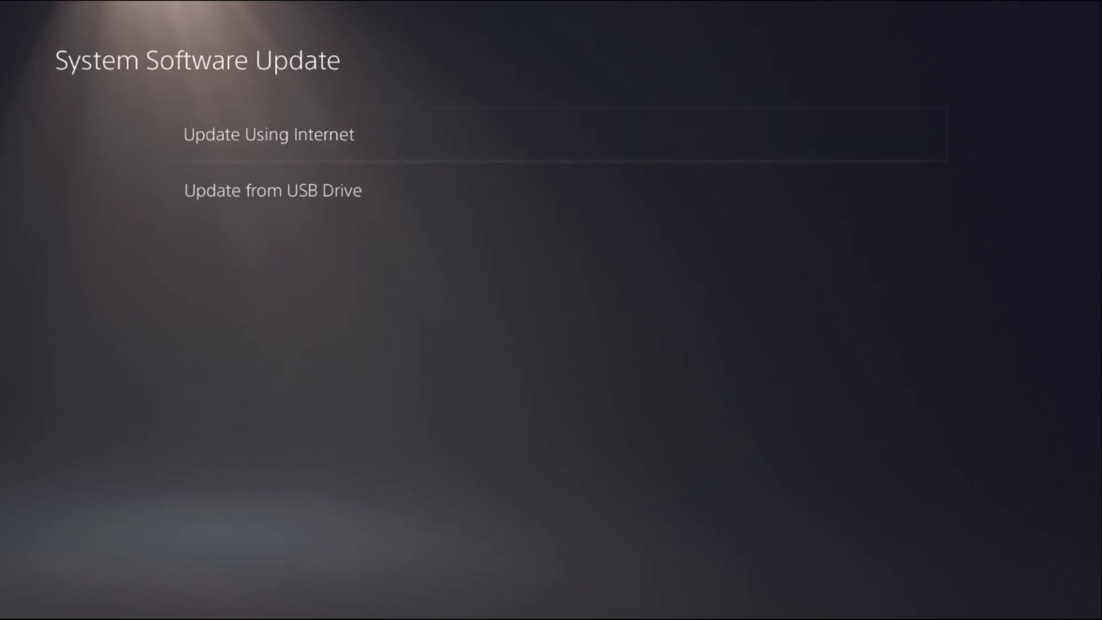
left_click(268, 134)
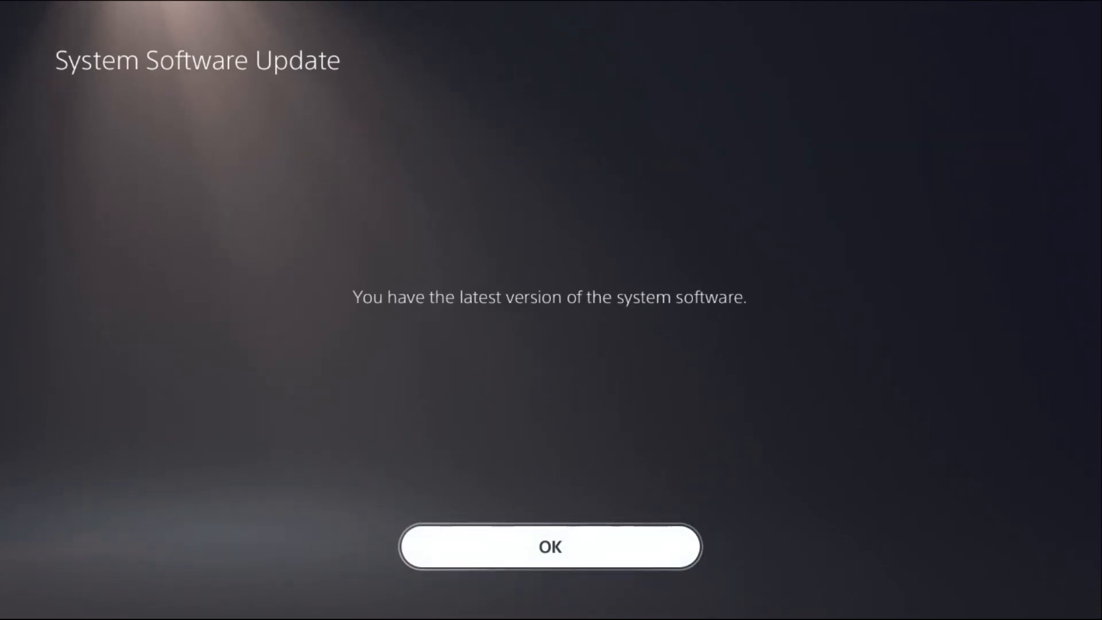
left_click(550, 545)
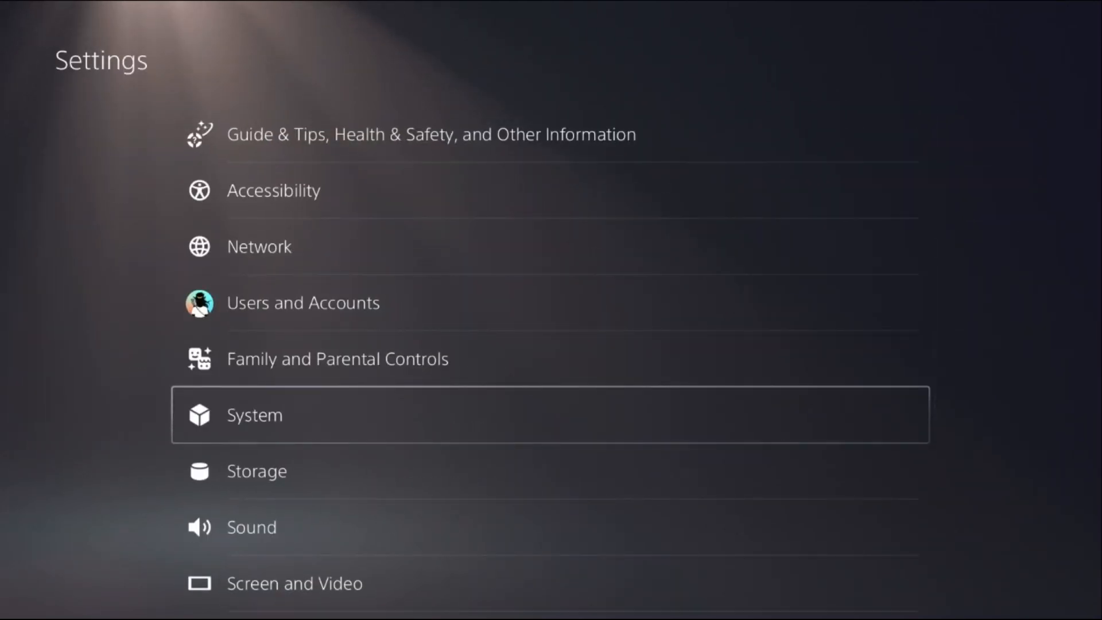
Step: Restore licenses under Users and Accounts and dismiss the confirmation
scroll("down", 3)
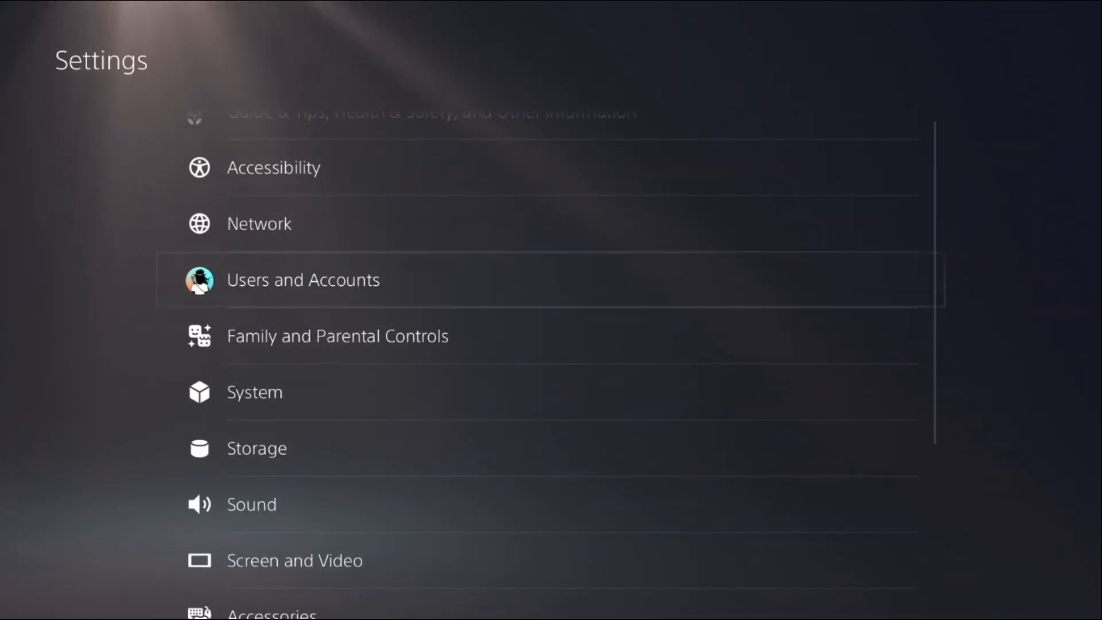
left_click(303, 279)
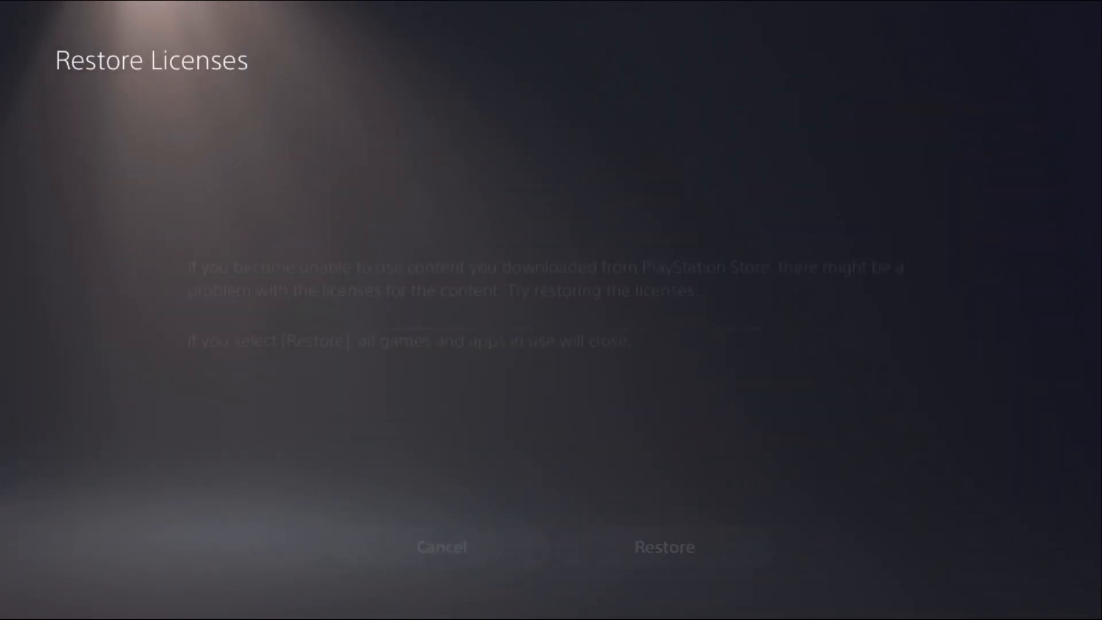
left_click(663, 547)
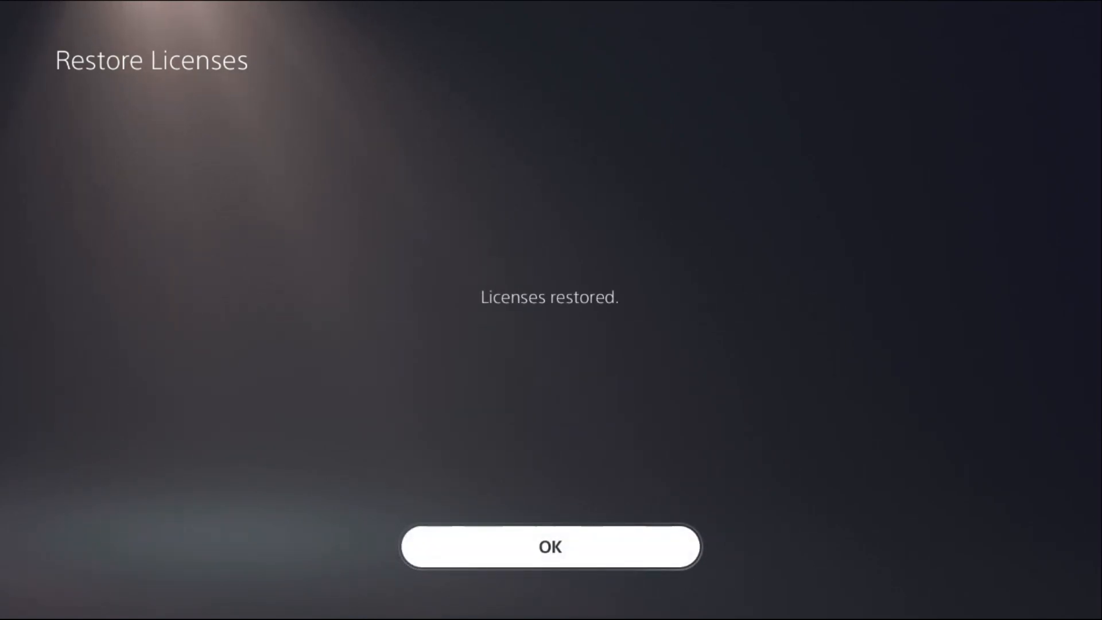
left_click(551, 547)
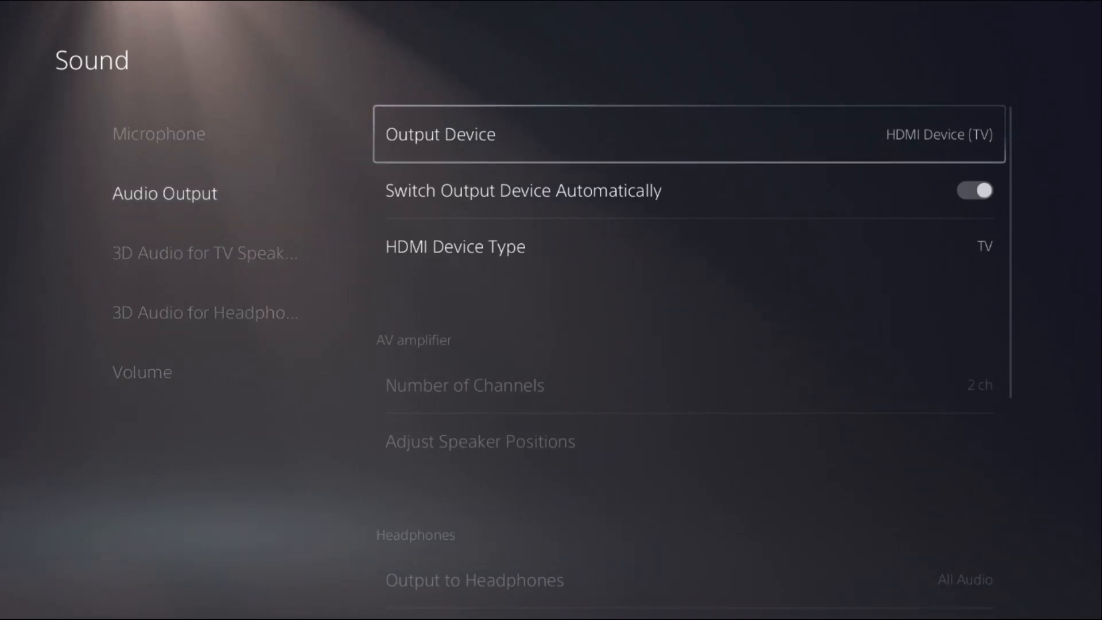
Step: Scroll through the Audio Output options before returning to the home screen
scroll("down", 3)
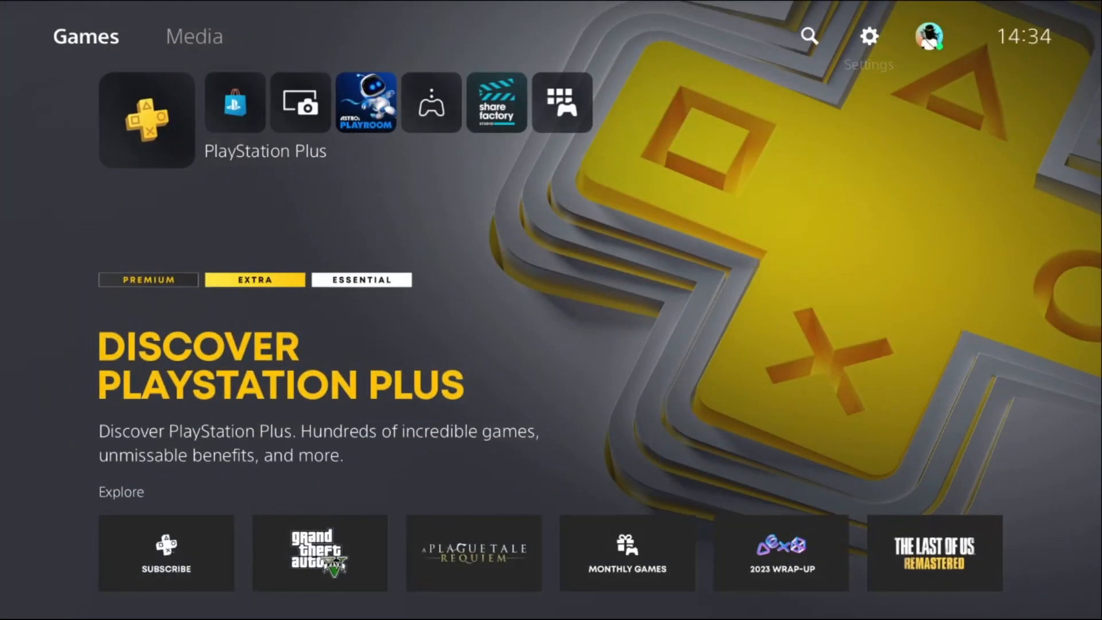
mouse_move(146, 120)
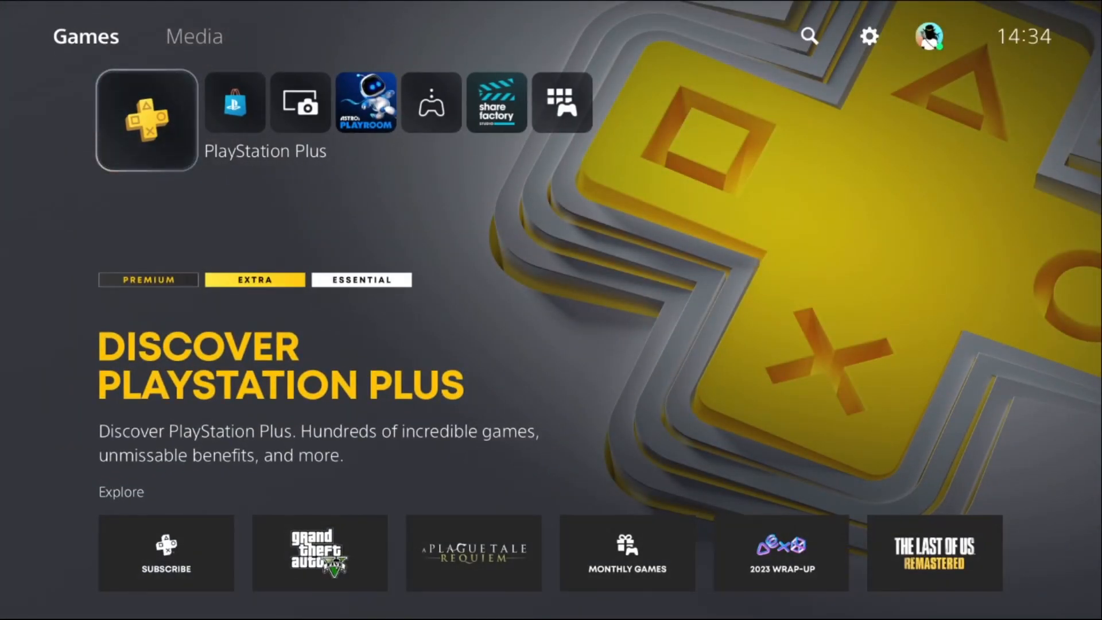